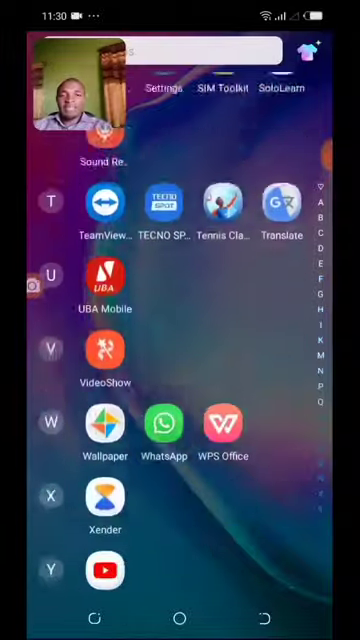
Step: Scroll through the app drawer to reach the Browsers folder holding Drive
scroll("down", 3)
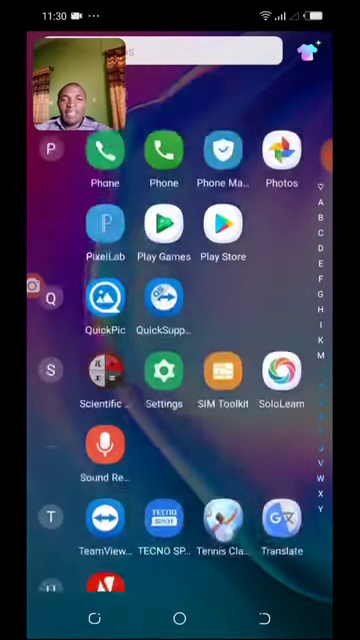
scroll("down", 3)
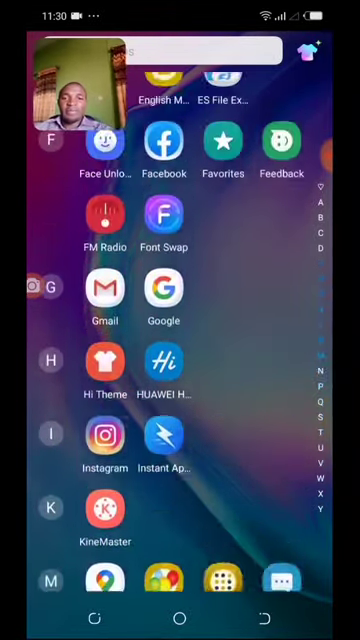
scroll("down", 3)
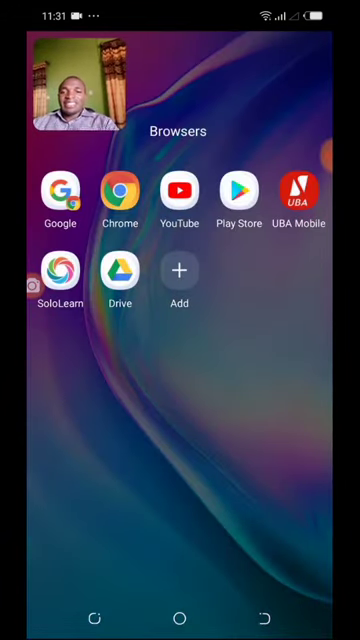
Step: Launch Google Drive and let My Drive load with its Getting started PDF
left_click(120, 272)
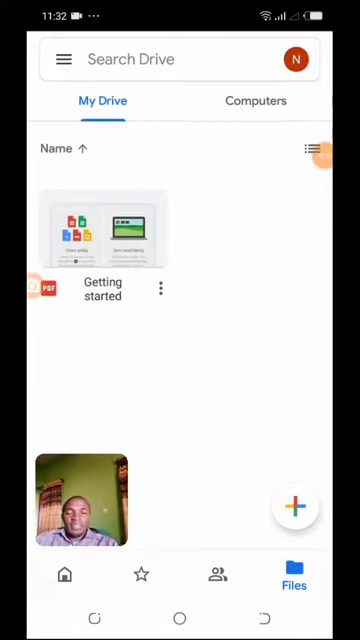
Step: Create a new folder named 'My photos' in My Drive
left_click(296, 504)
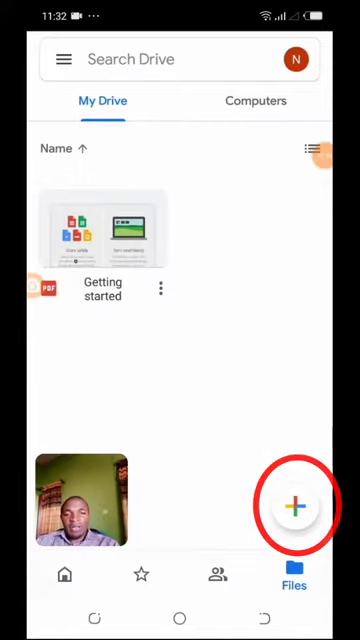
left_click(294, 504)
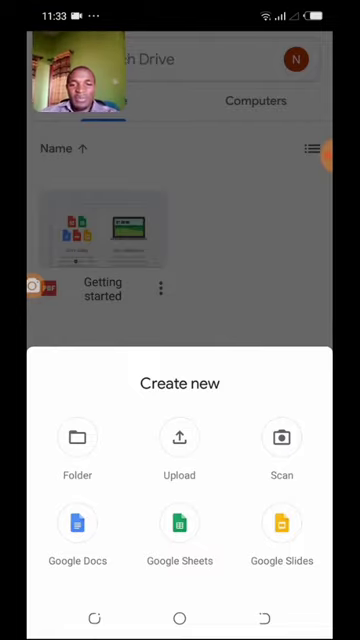
left_click(76, 436)
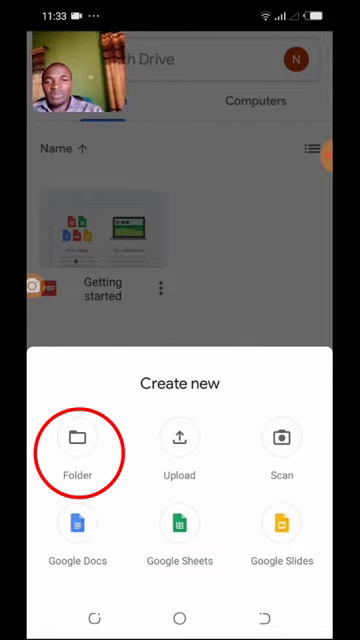
left_click(78, 438)
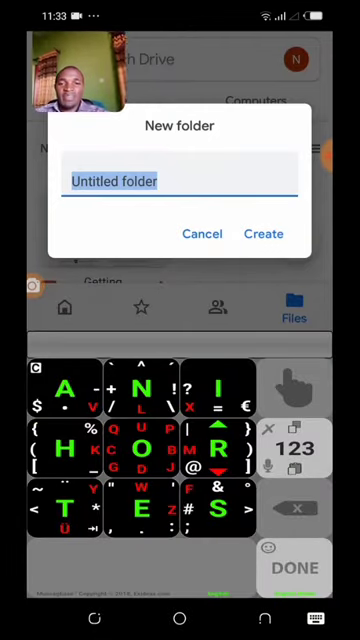
type("My photos")
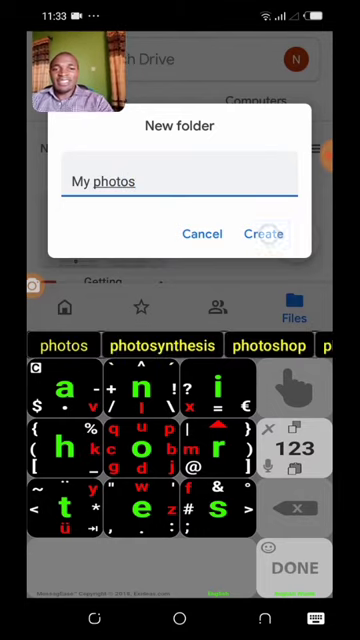
left_click(266, 234)
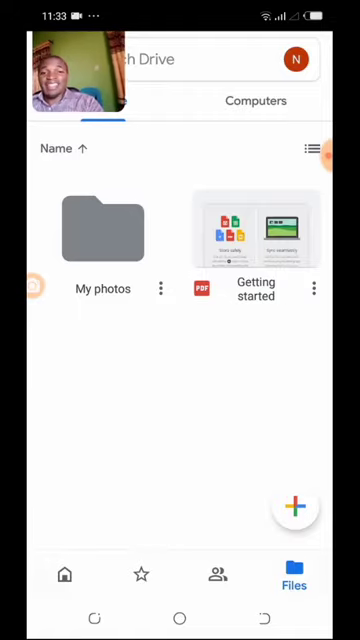
Step: Enter the My photos folder and start an upload, bringing up the recent images picker
left_click(100, 228)
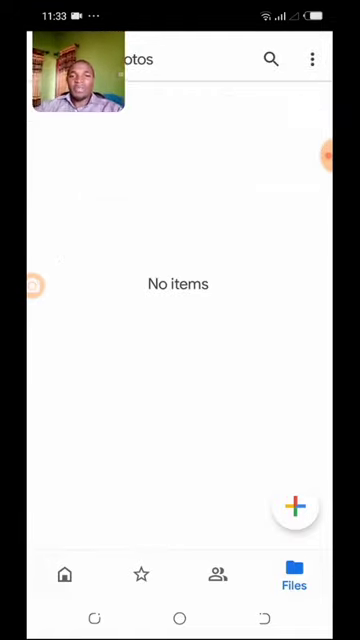
left_click(296, 504)
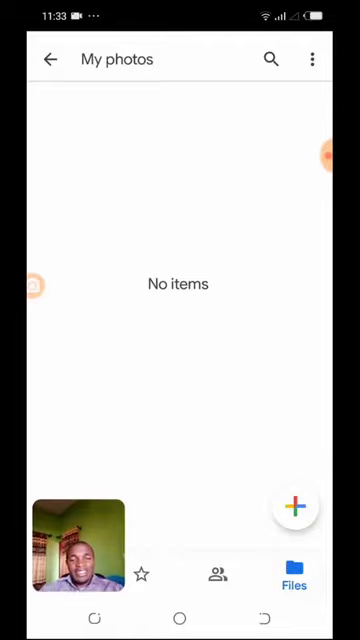
left_click(296, 504)
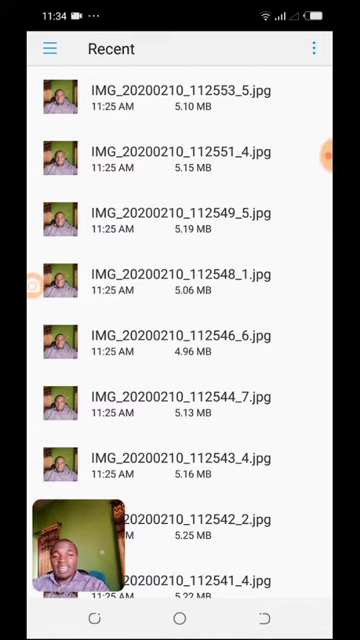
Step: Pick an AirBrush photo via the QuickPic upload source so it lands in My photos
left_click(46, 48)
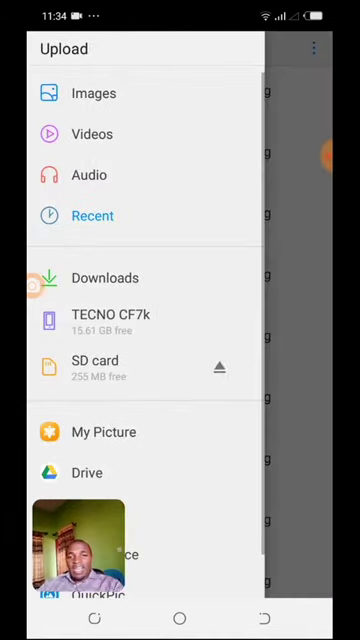
scroll("down", 3)
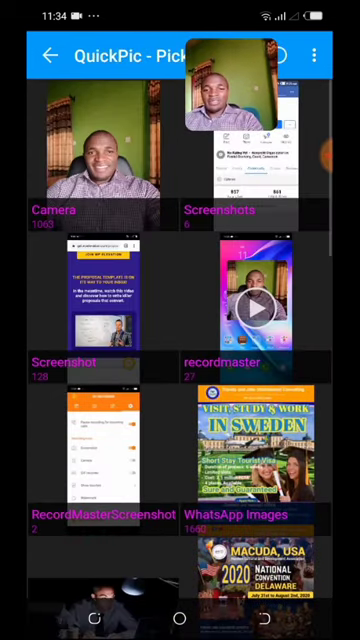
scroll("down", 3)
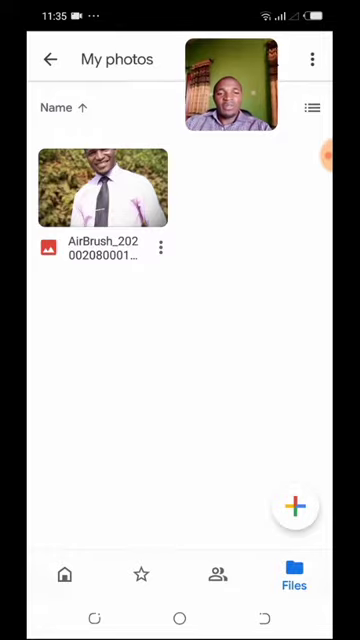
Step: Start another upload and choose the Google Photos library as the source
left_click(294, 504)
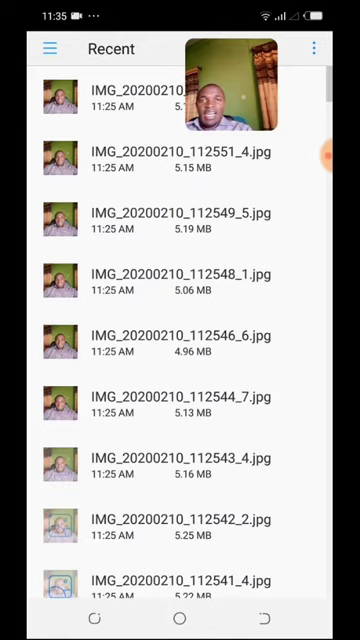
left_click(46, 48)
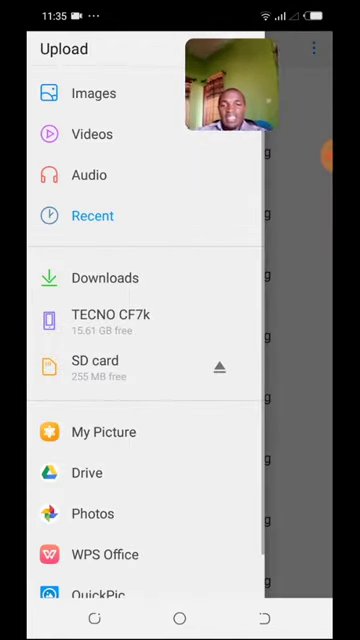
scroll("down", 3)
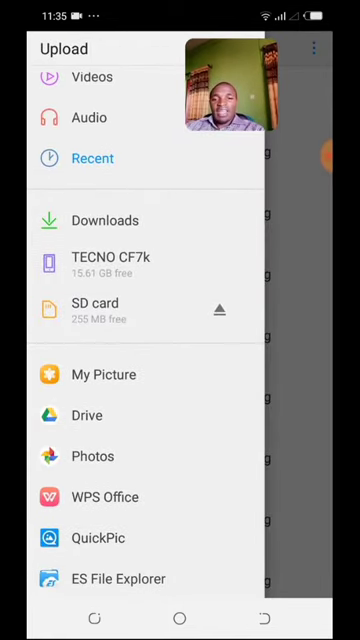
left_click(94, 456)
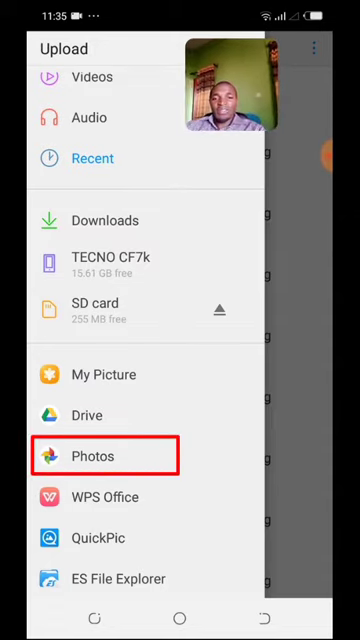
left_click(90, 456)
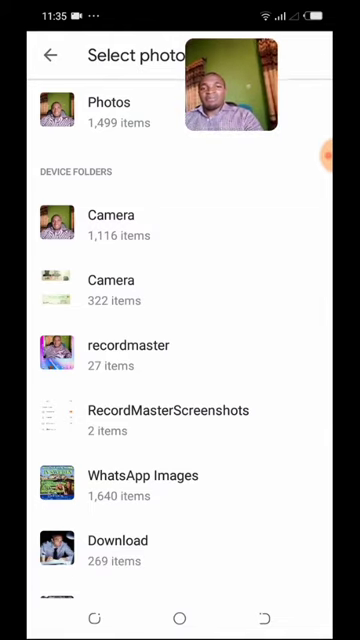
left_click(110, 104)
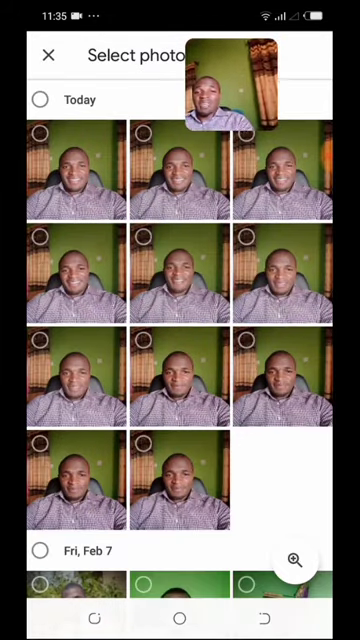
Step: Select four of today's photos and upload them, returning to My Drive's new-item options
left_click(180, 280)
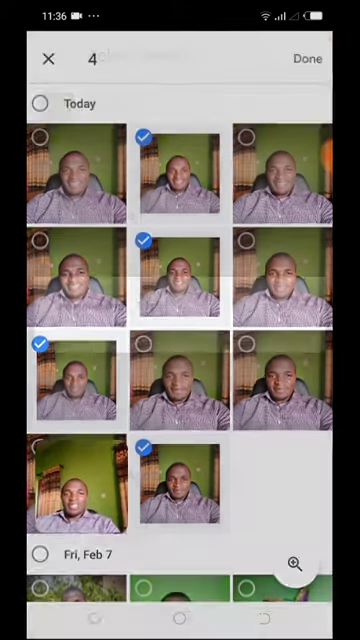
left_click(308, 56)
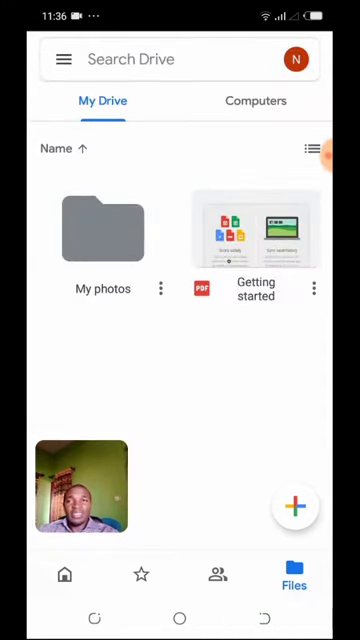
left_click(294, 504)
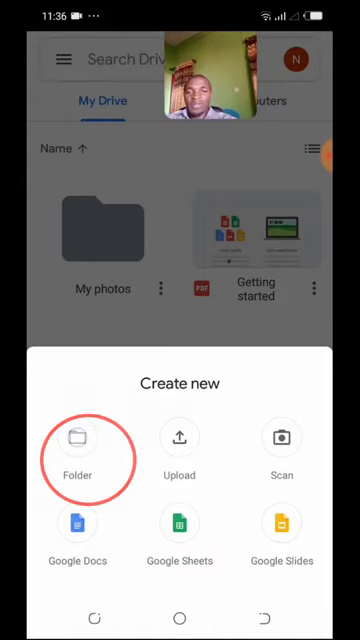
Step: Create a new folder named 'My docs' in My Drive
left_click(78, 438)
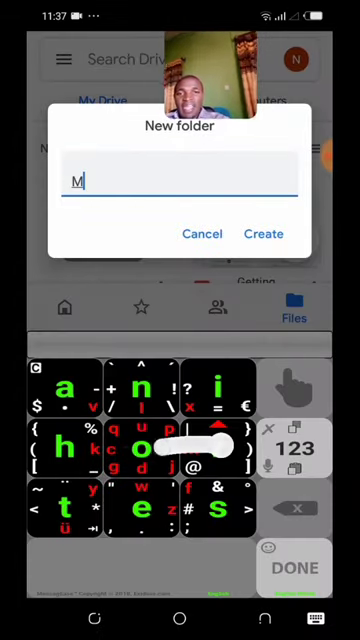
type("y docs")
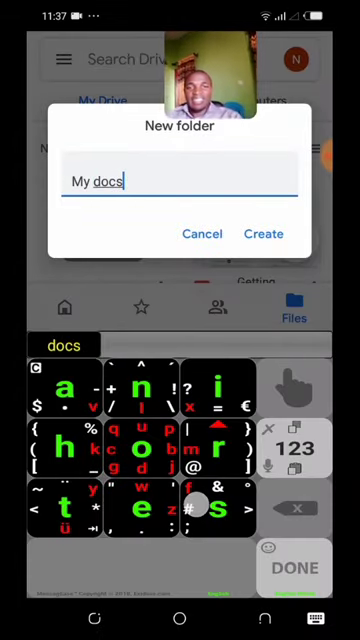
left_click(264, 232)
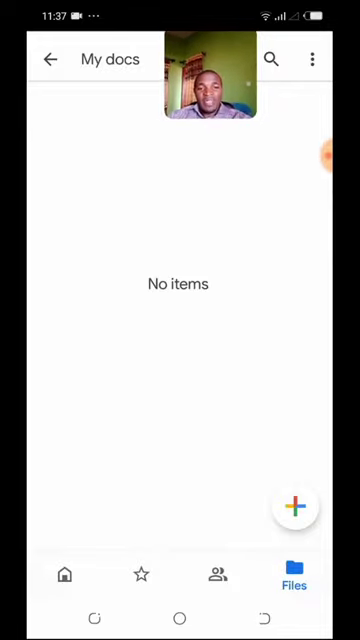
Step: Start an upload into My docs and bring up the list of upload sources
left_click(294, 504)
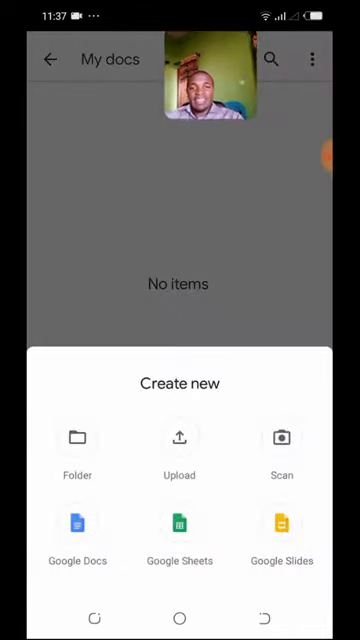
left_click(180, 438)
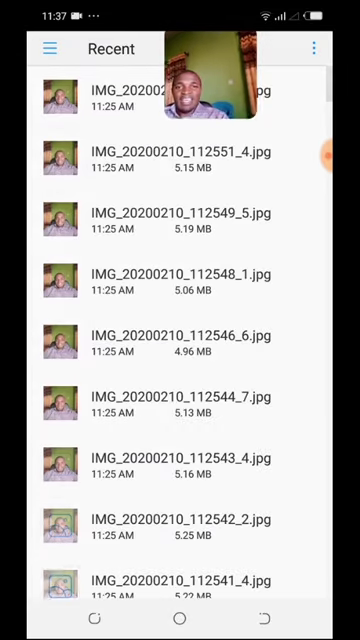
left_click(48, 48)
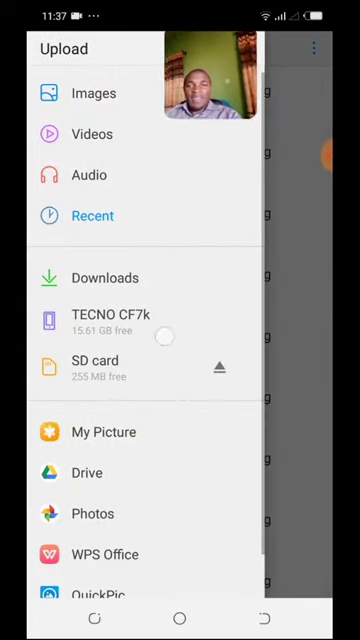